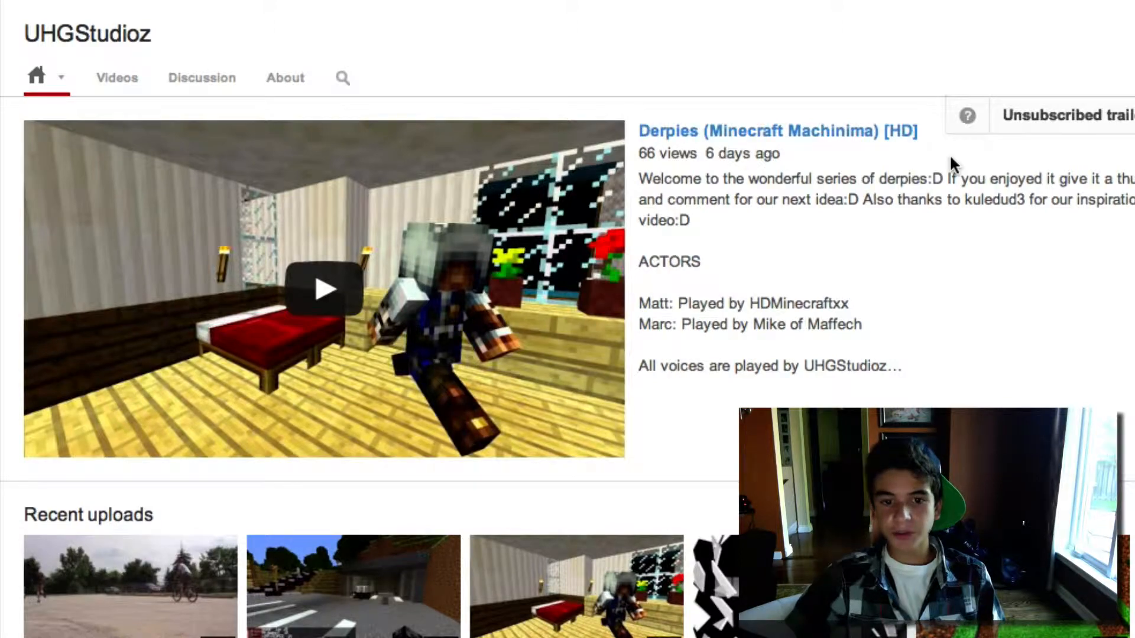
pyautogui.moveTo(771, 174)
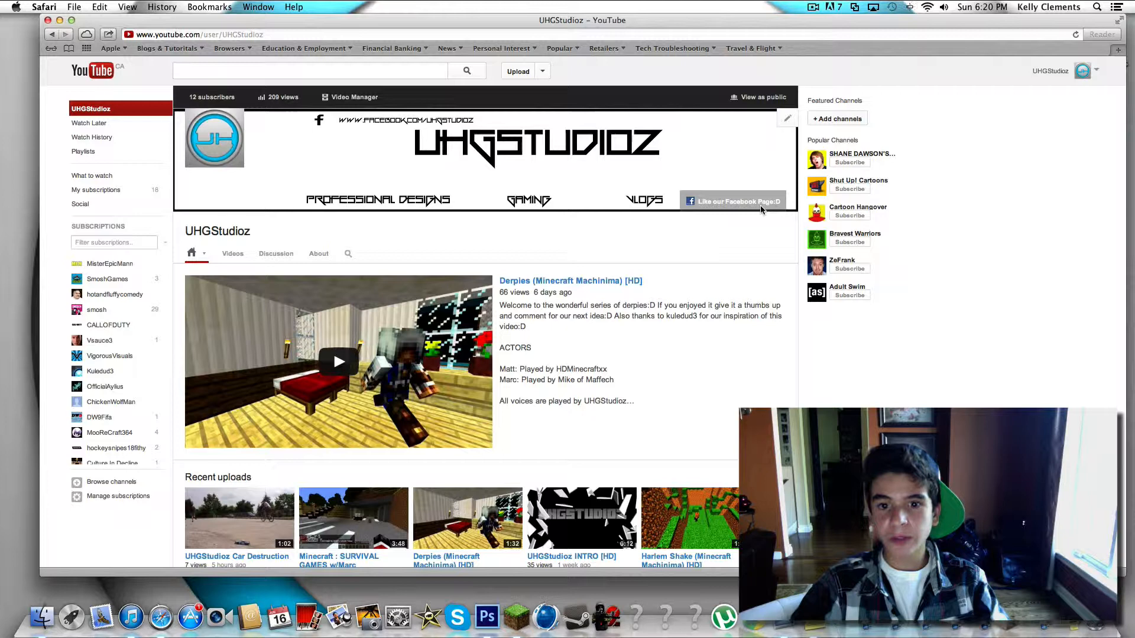
# - Browse the UHGStudioz Facebook fan page, scrolling down its posts
pyautogui.click(733, 201)
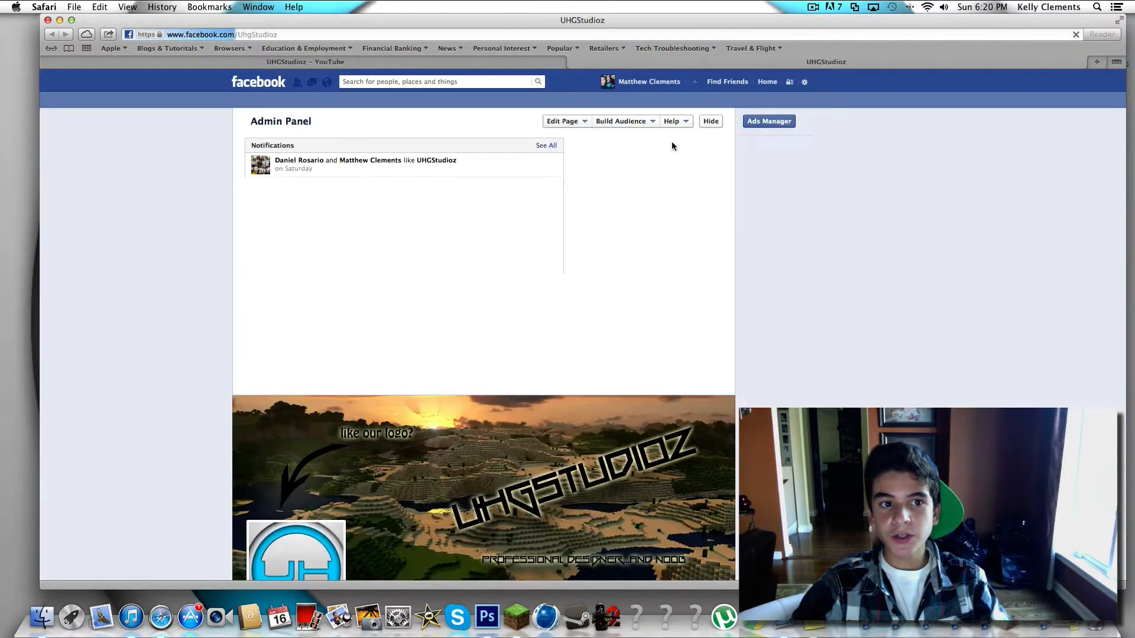
pyautogui.scroll(-3)
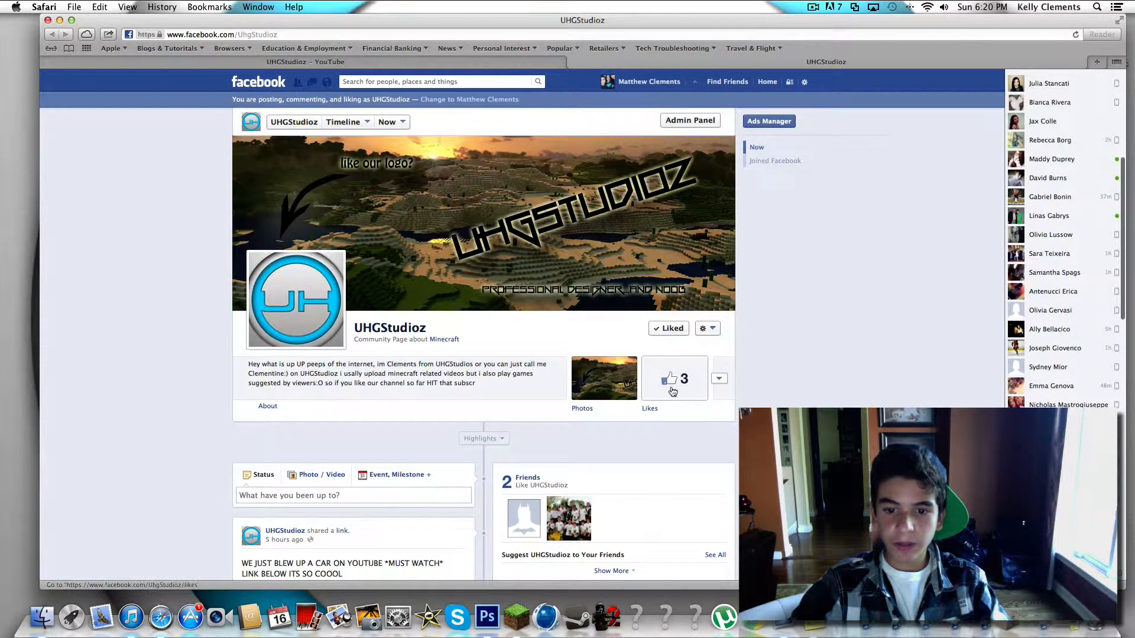
pyautogui.moveTo(640, 384)
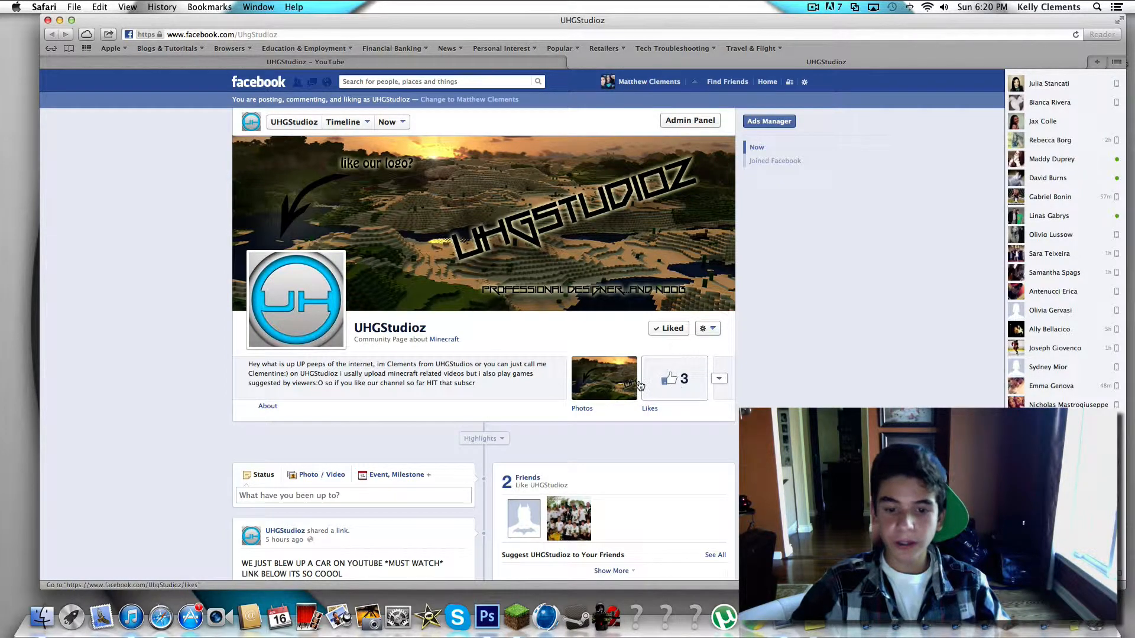
pyautogui.scroll(-3)
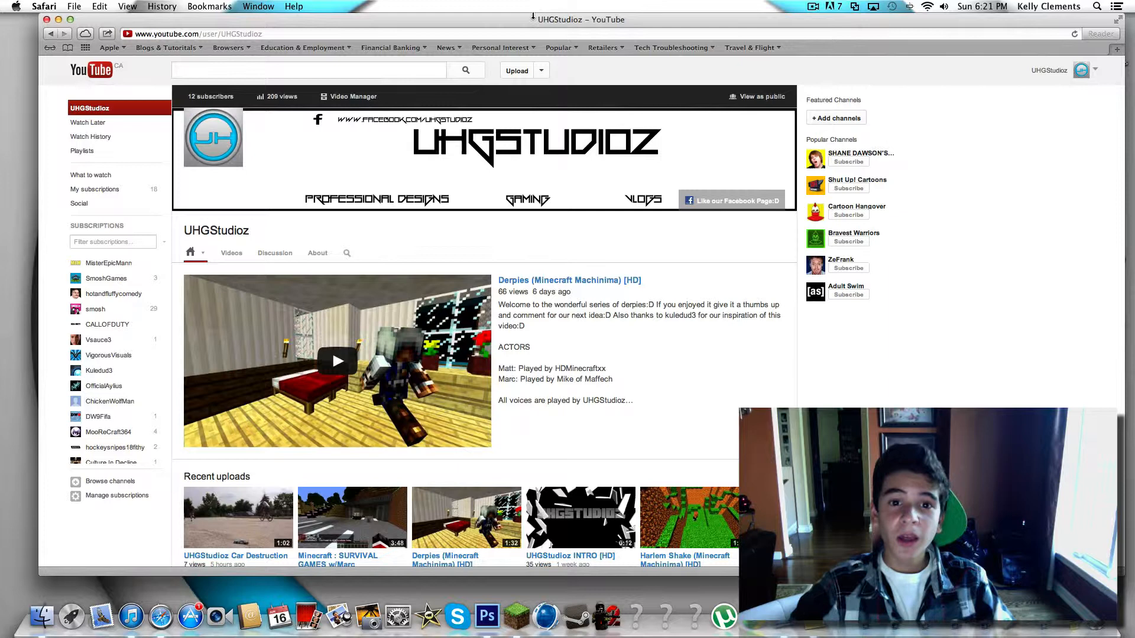
# - Show the UHGStudioz channel banner template in Photoshop beside the YouTube channel page
pyautogui.click(486, 618)
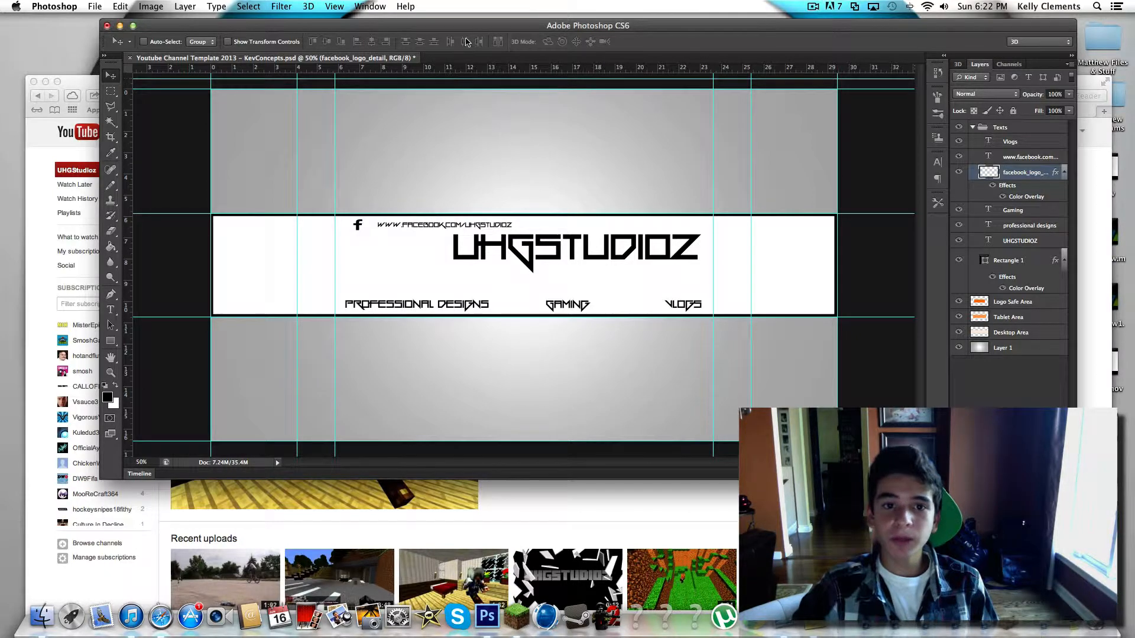
pyautogui.moveTo(588, 24); pyautogui.dragTo(874, 34)
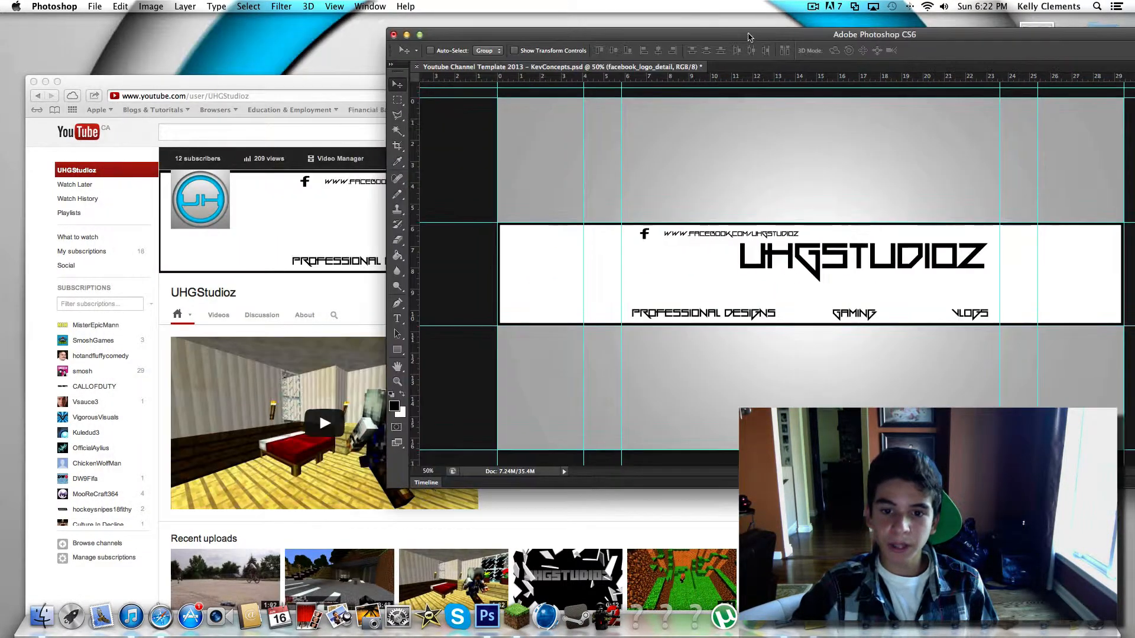